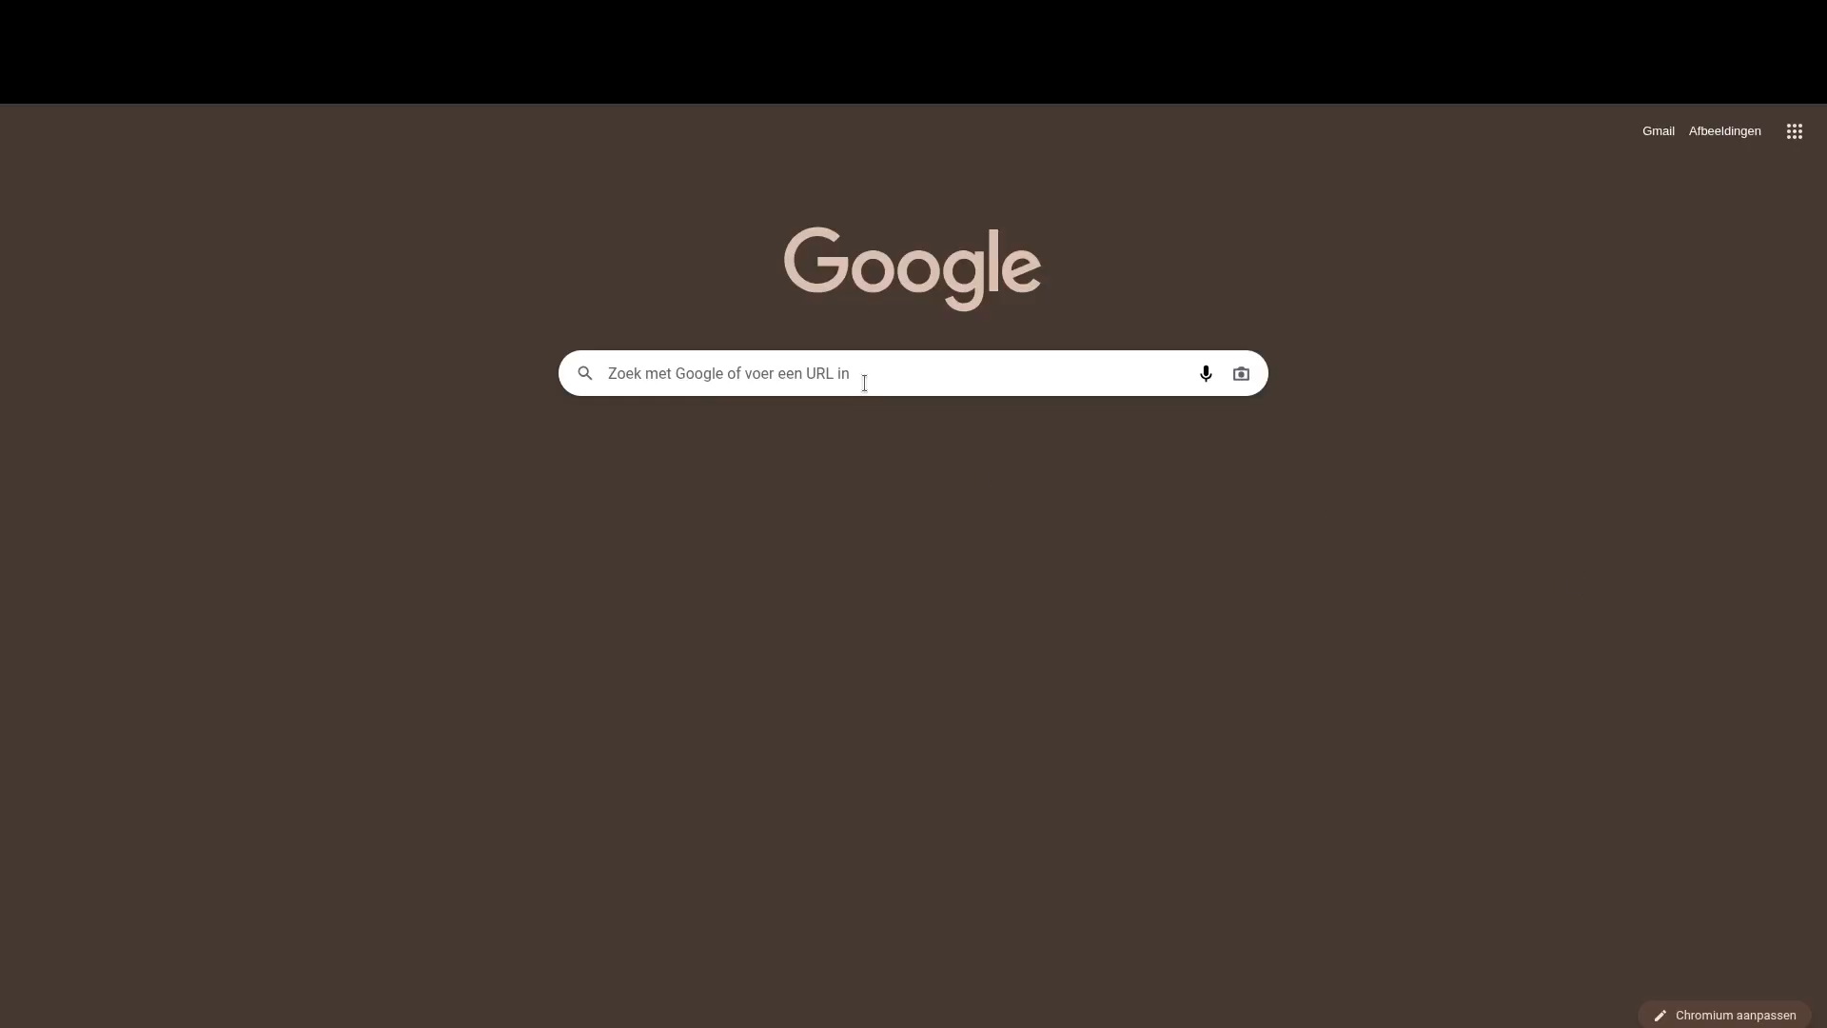
# - Search Google for 'proxmox ve helper scripts'
pyautogui.write('proxmox ve helper scripts')
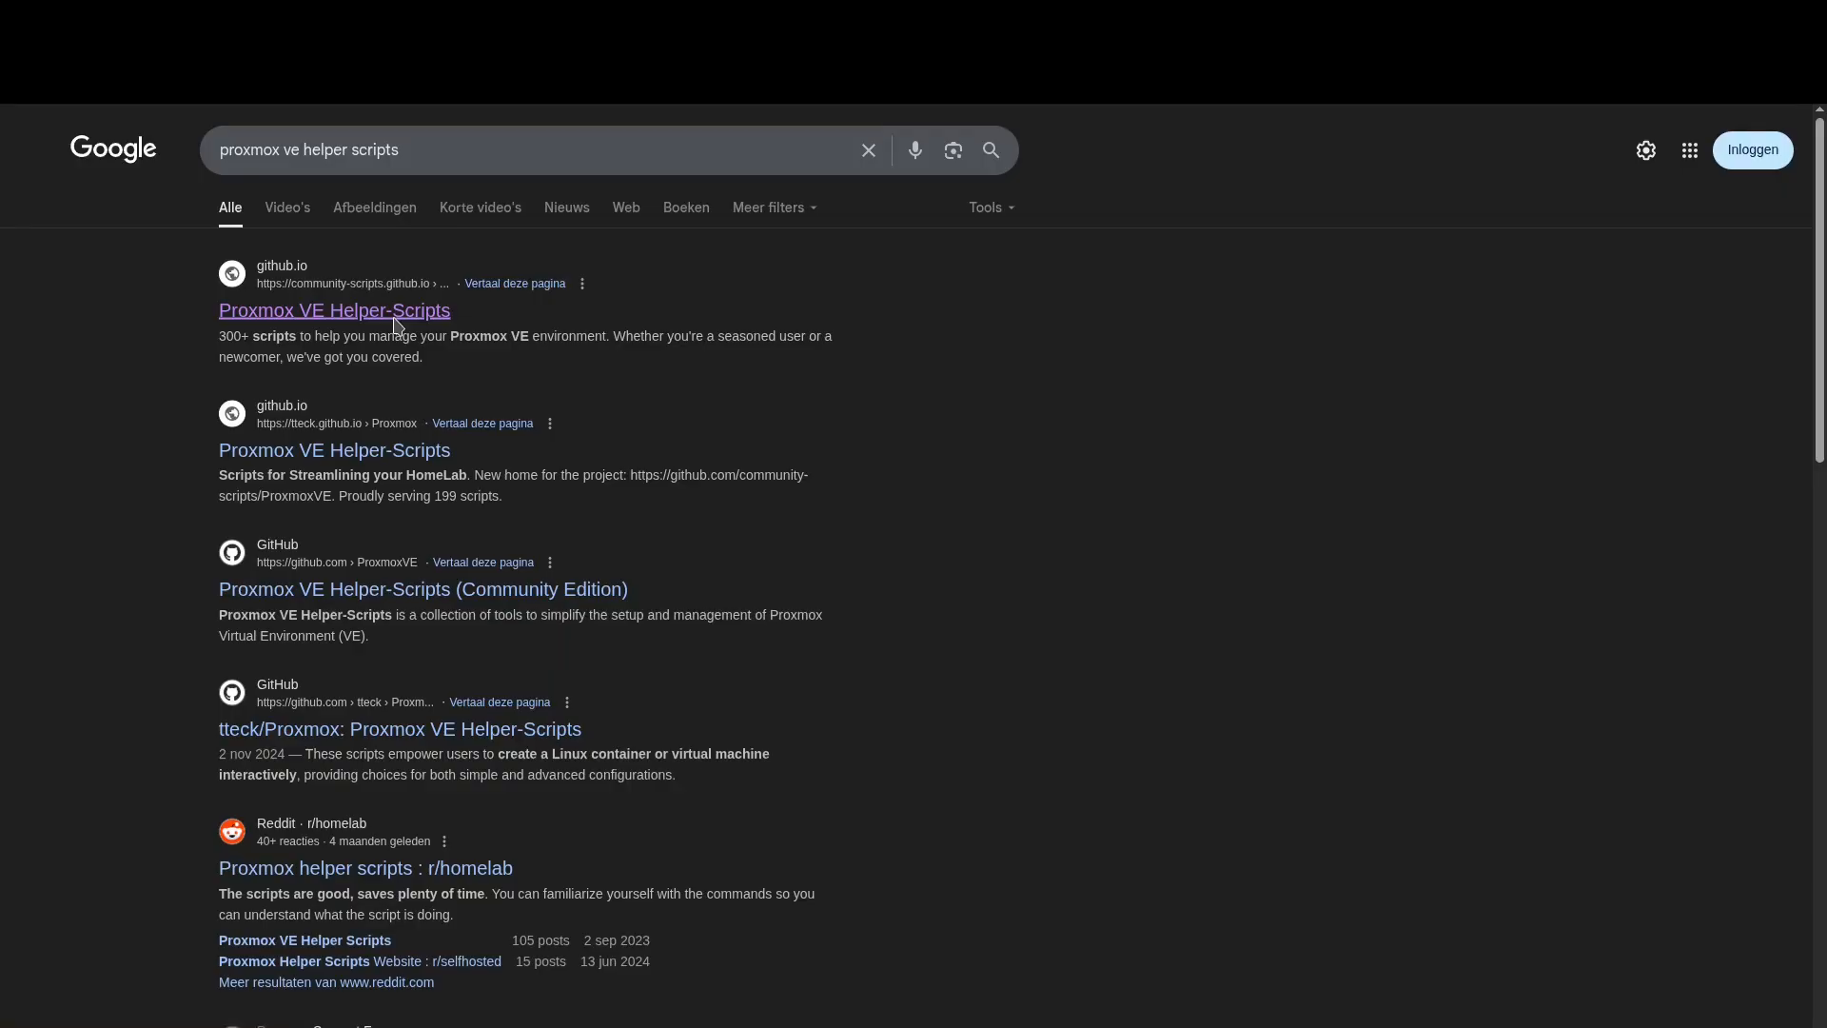
# - Search the Helper-Scripts site for 'home assistant os' and open the Home Assistant OS VM script
pyautogui.click(333, 310)
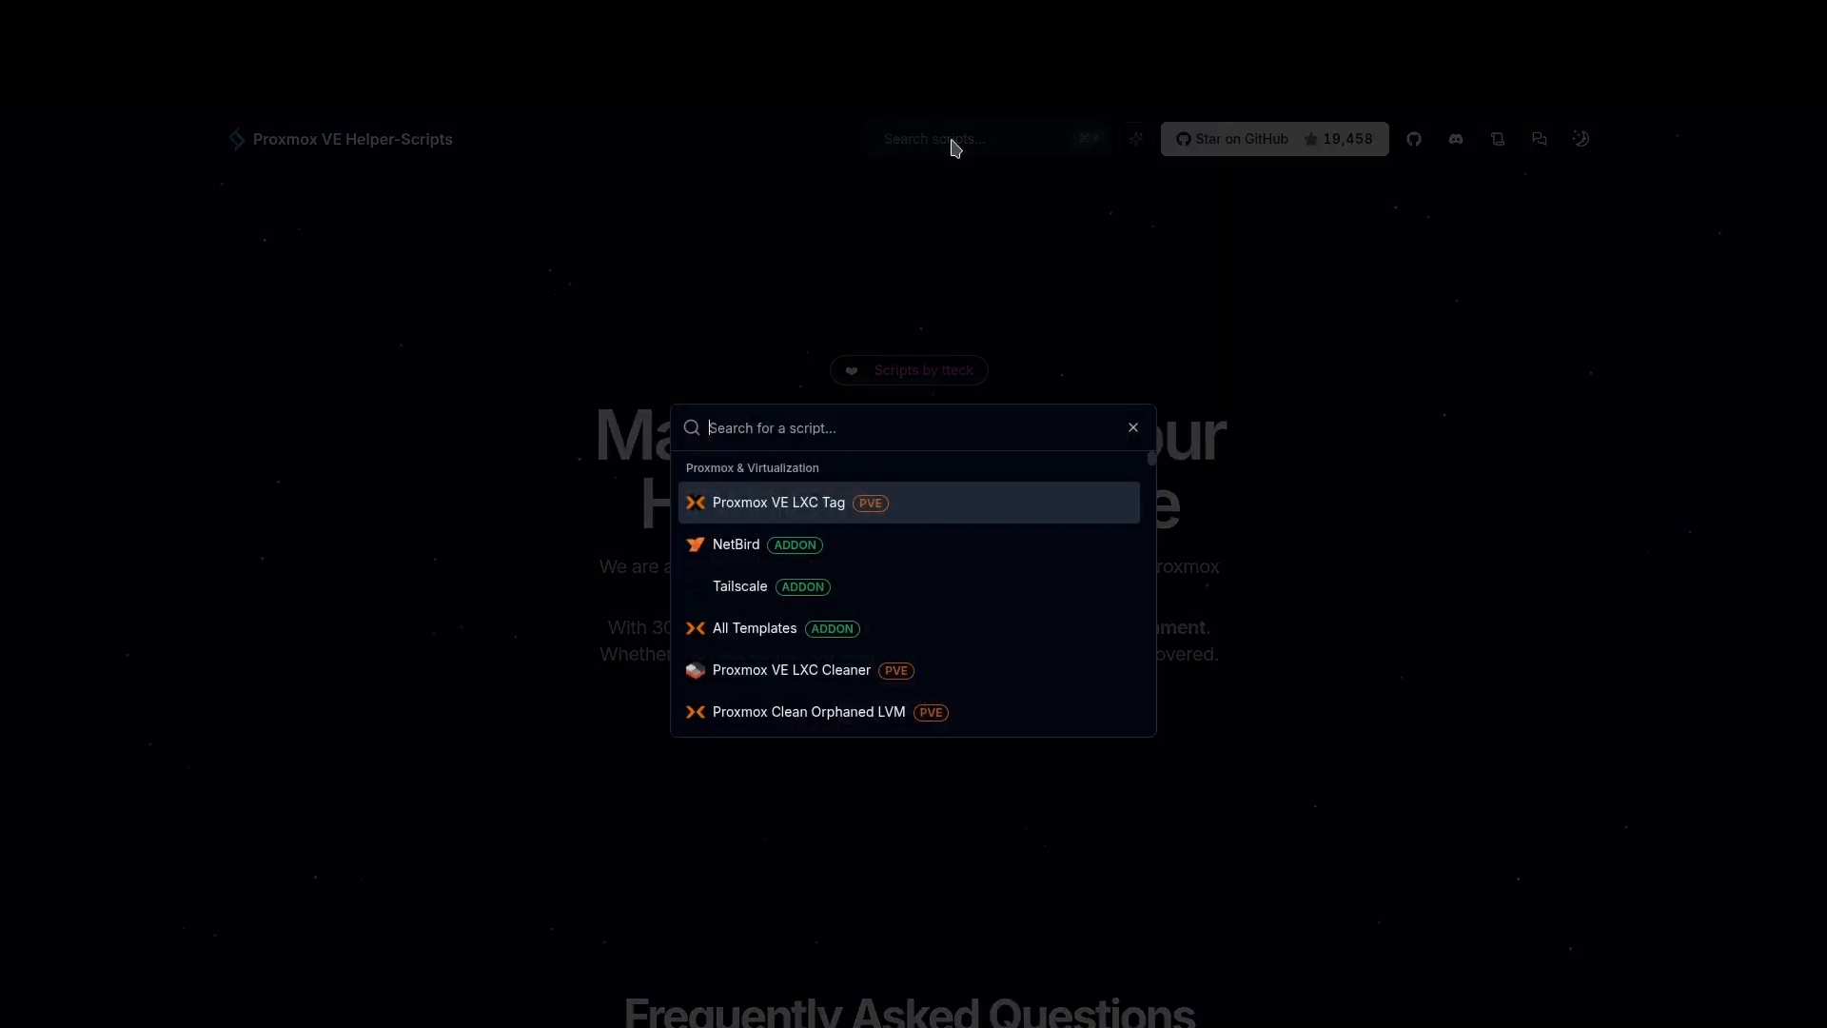
pyautogui.write('home assistant os')
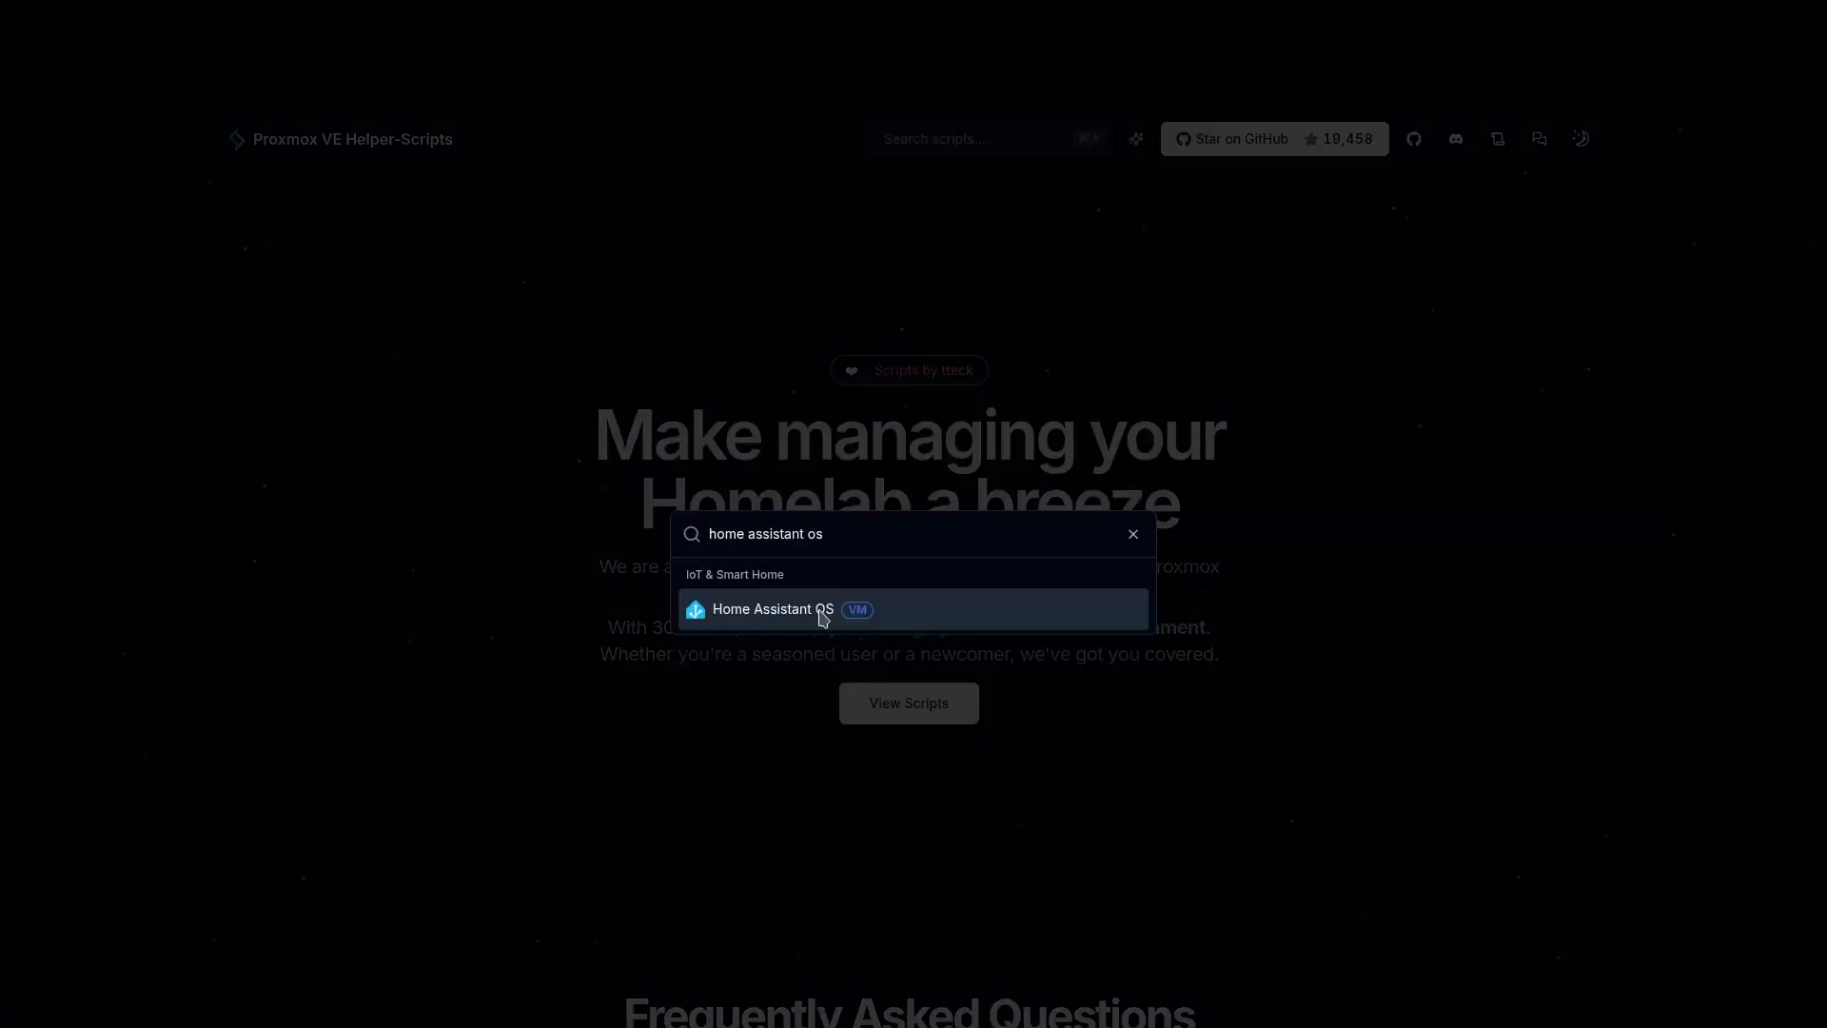
pyautogui.click(773, 610)
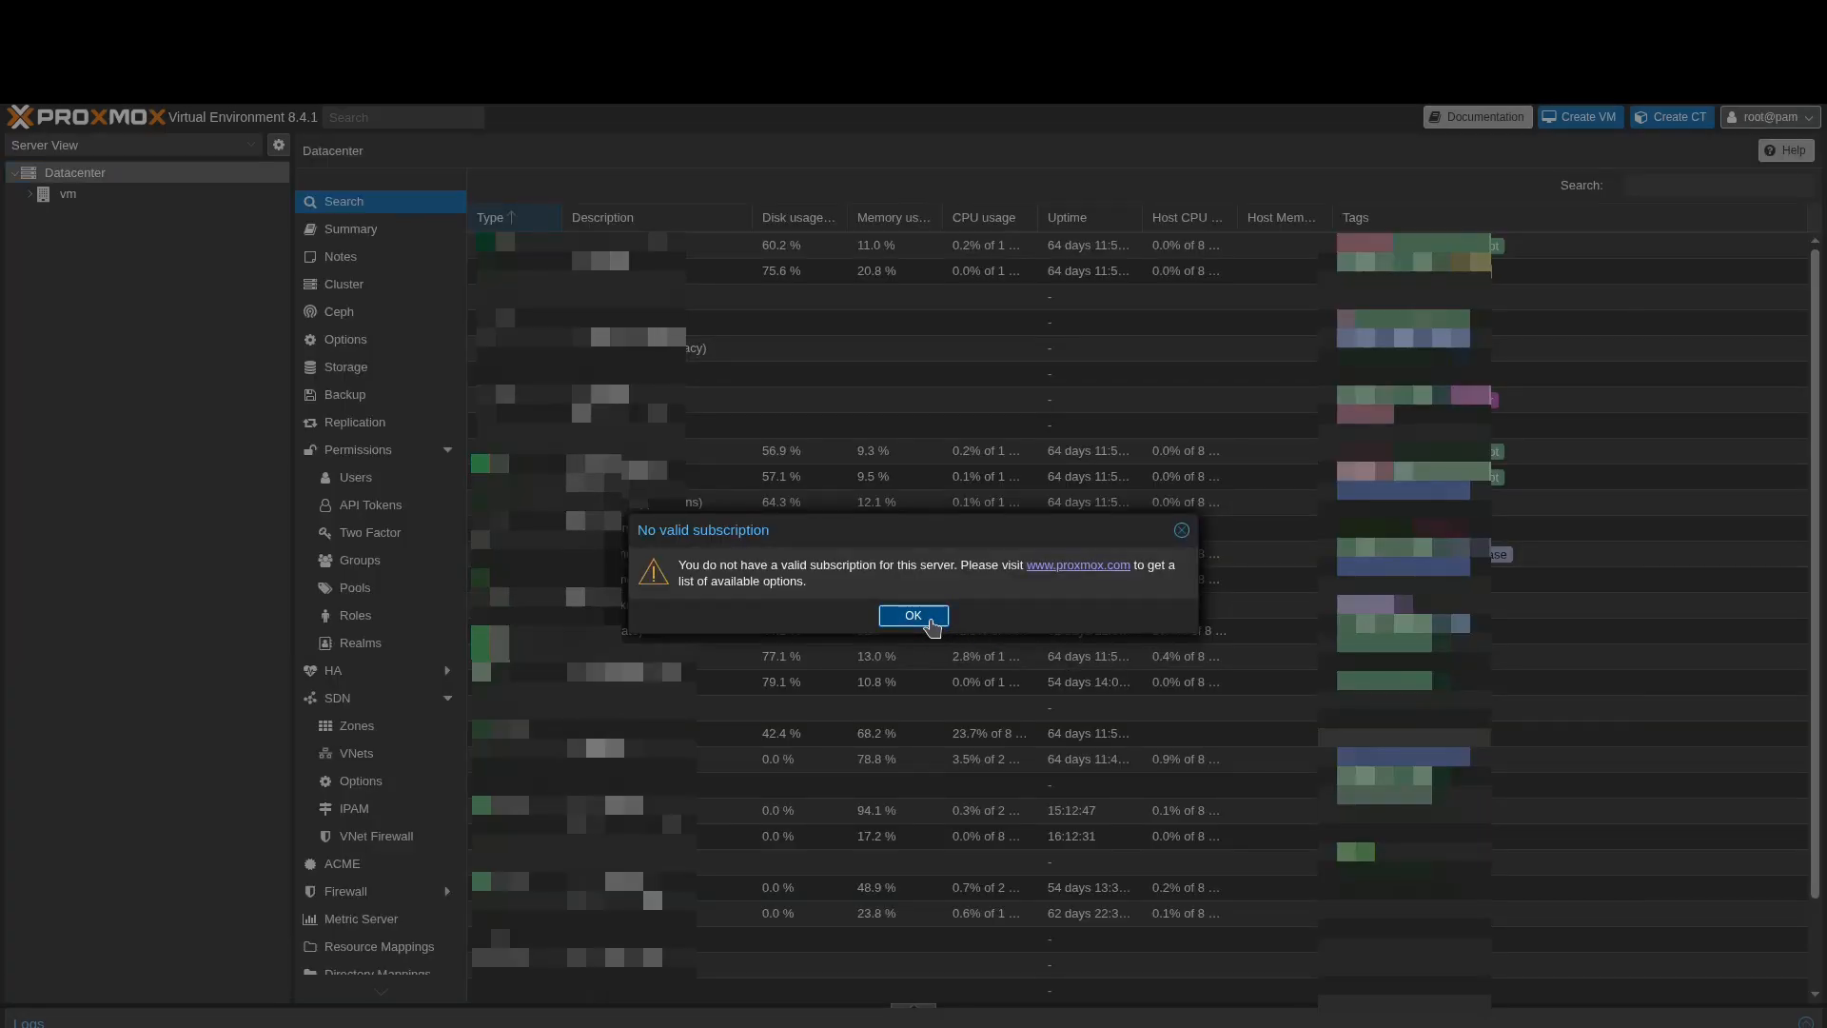
# - Dismiss the no-valid-subscription notice and select the 'vm' node
pyautogui.click(912, 614)
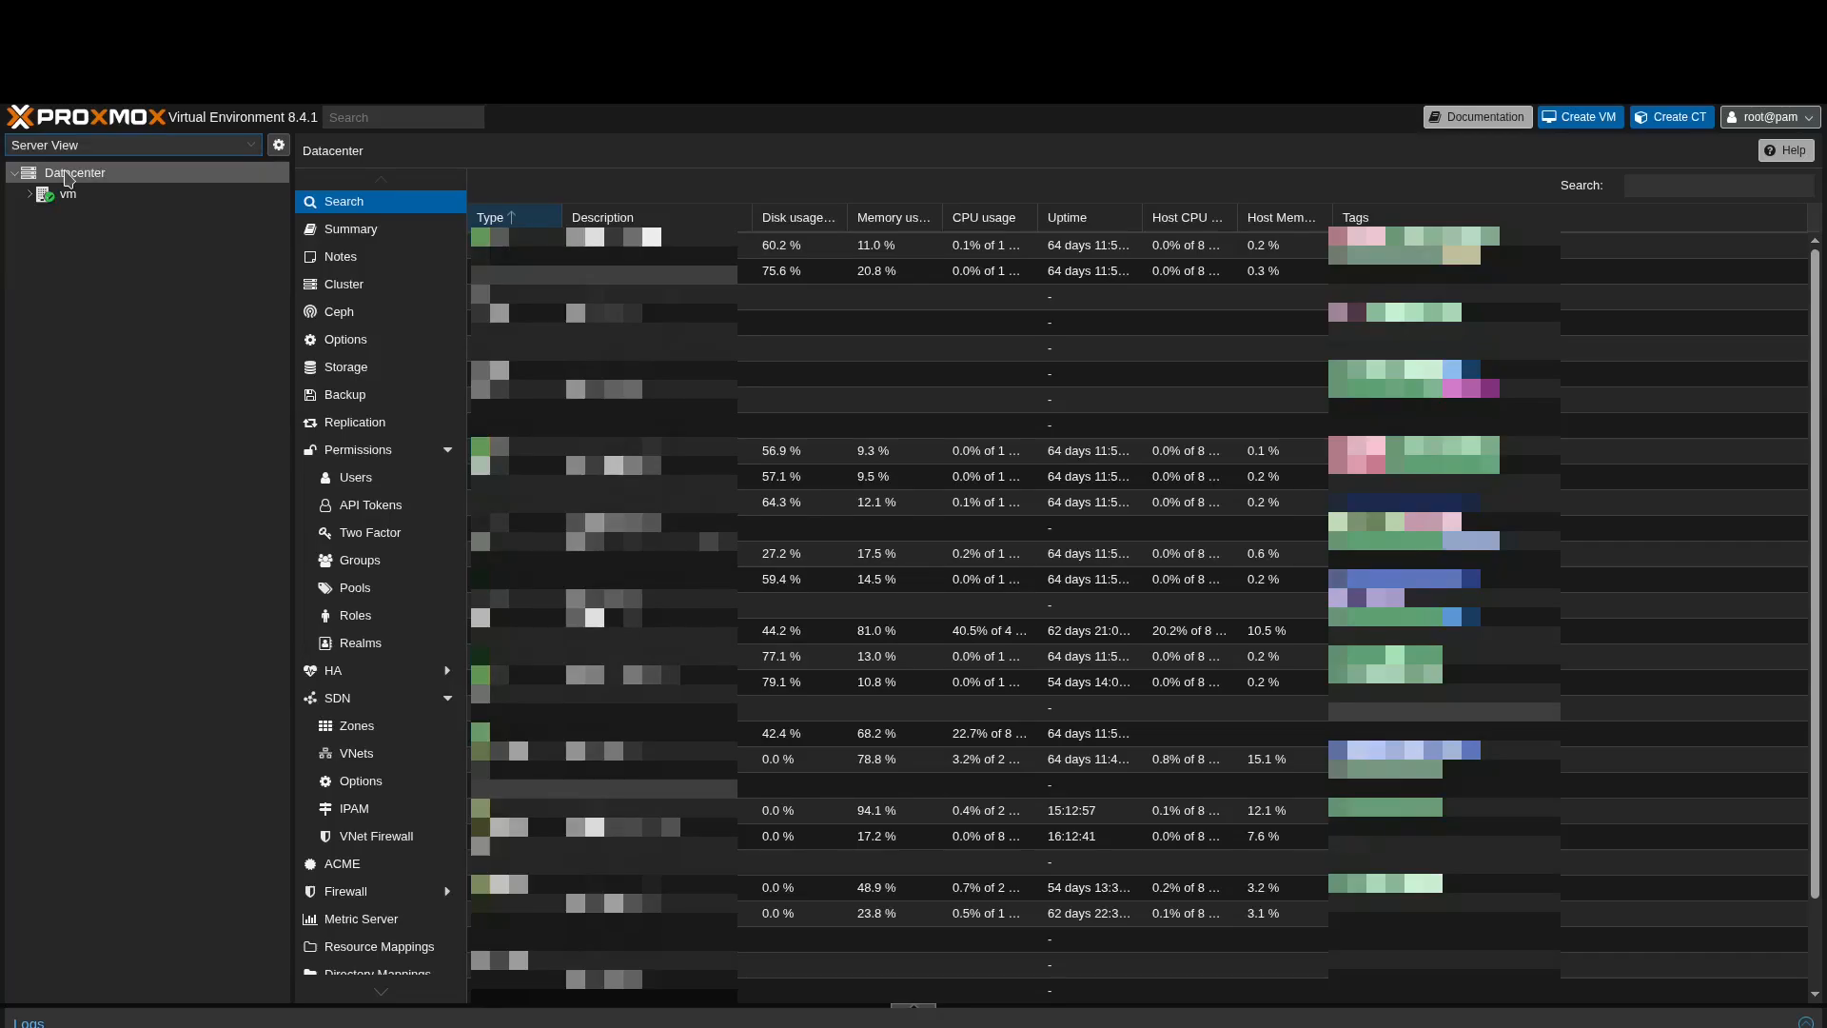
pyautogui.click(67, 195)
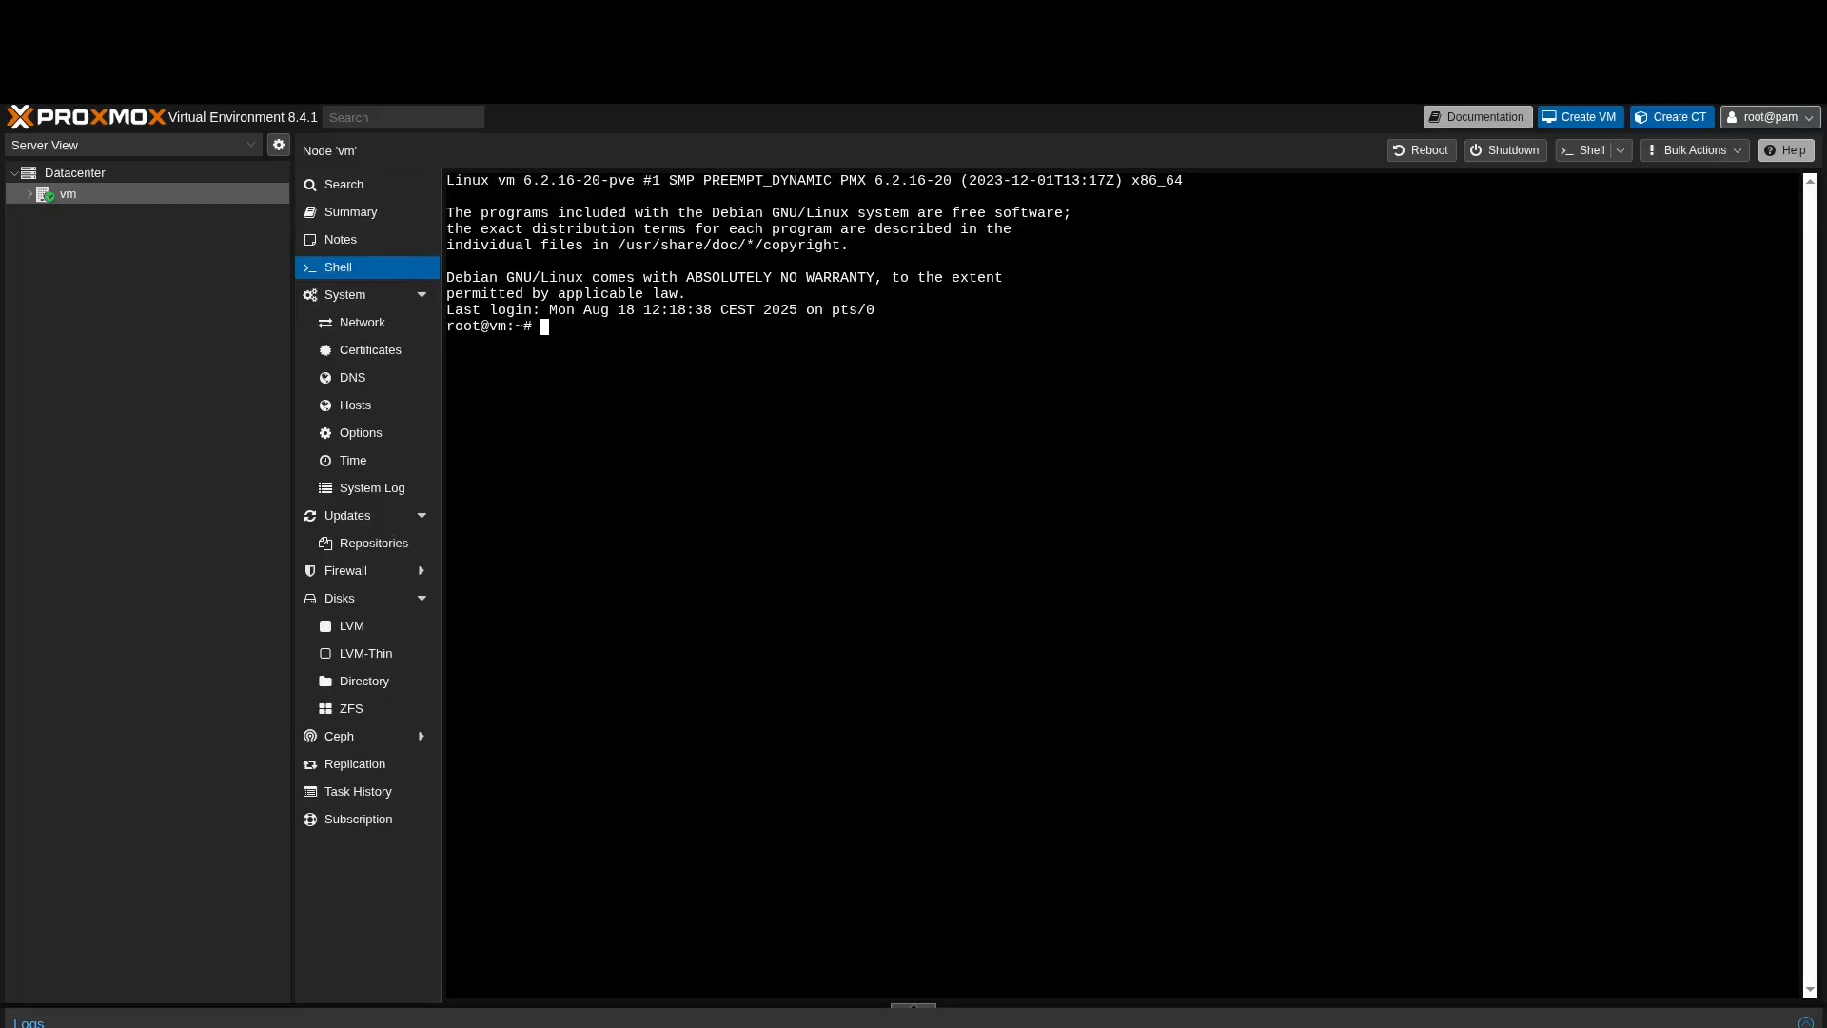
# - Run the Home Assistant OS helper script's bash -c curl command in the vm node shell
pyautogui.write('bash -c "$(curl -fsSL https://raw.githubusercontent.com/community-scripts/ProxmoxVE/main/vm/haos-vm.sh)"')
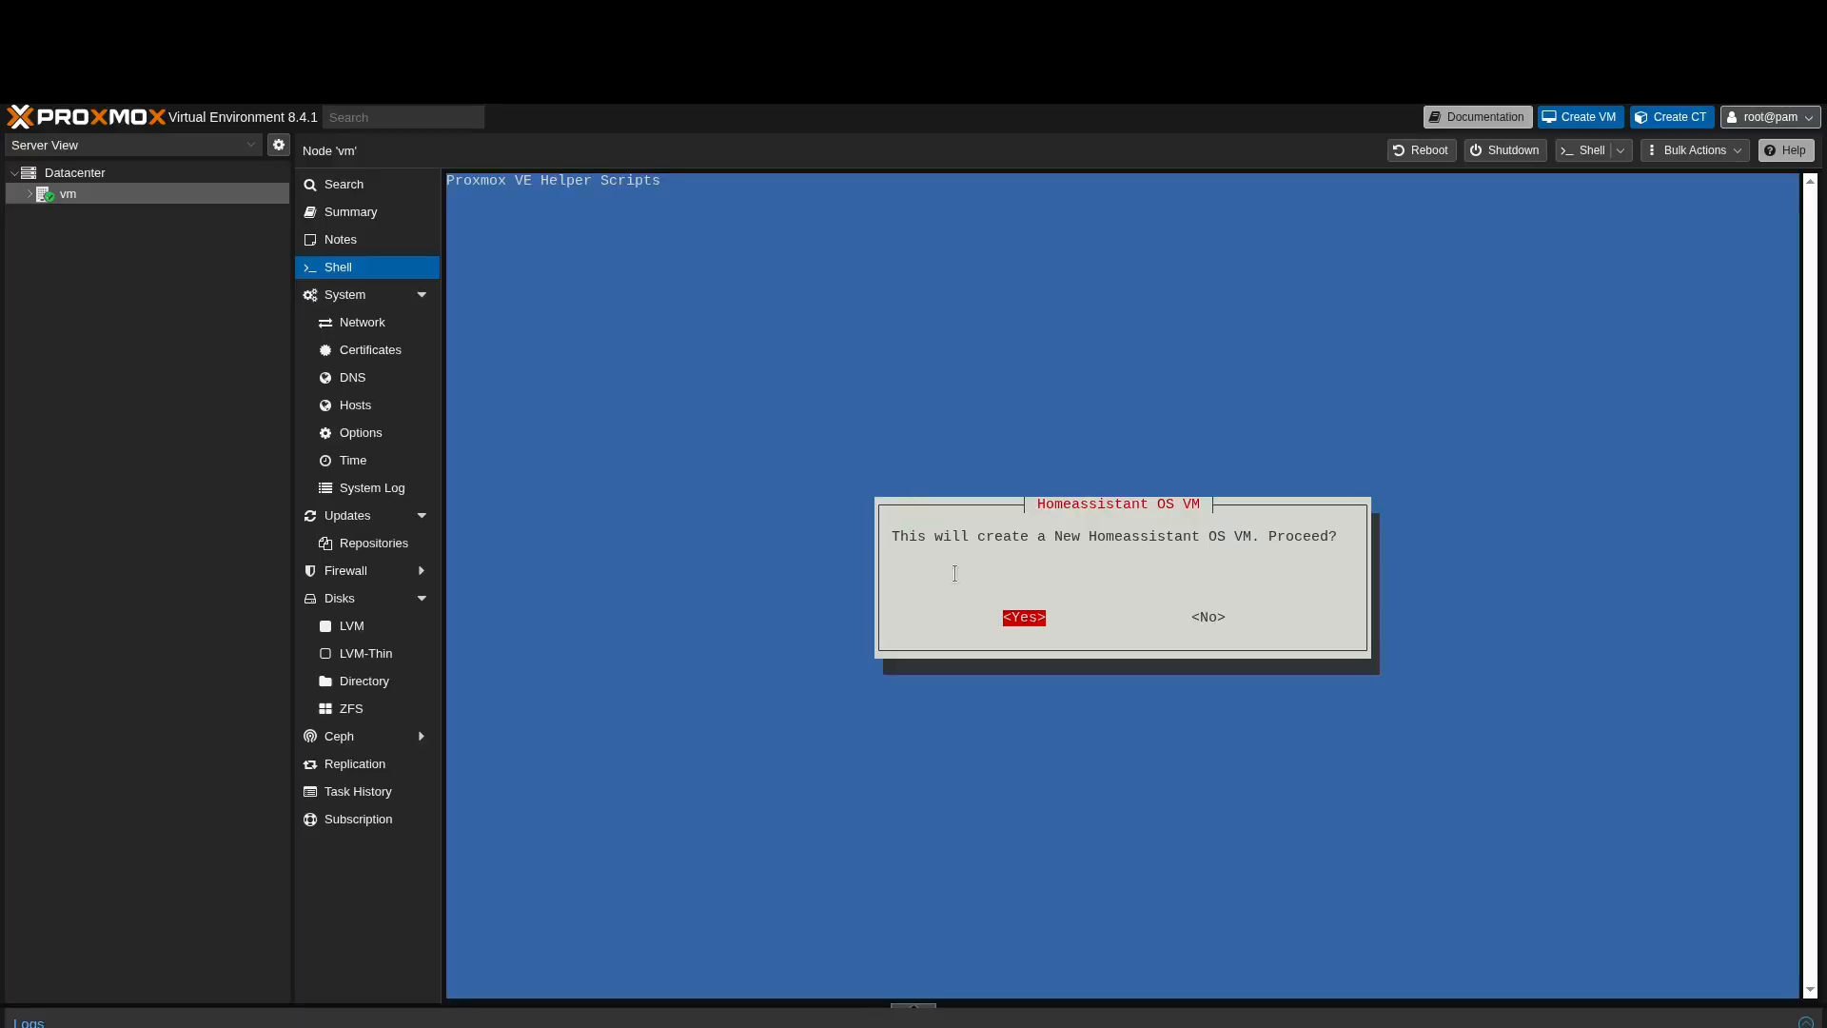
# - Confirm VM creation with default settings and choose local-lvm as the storage pool
pyautogui.click(1022, 617)
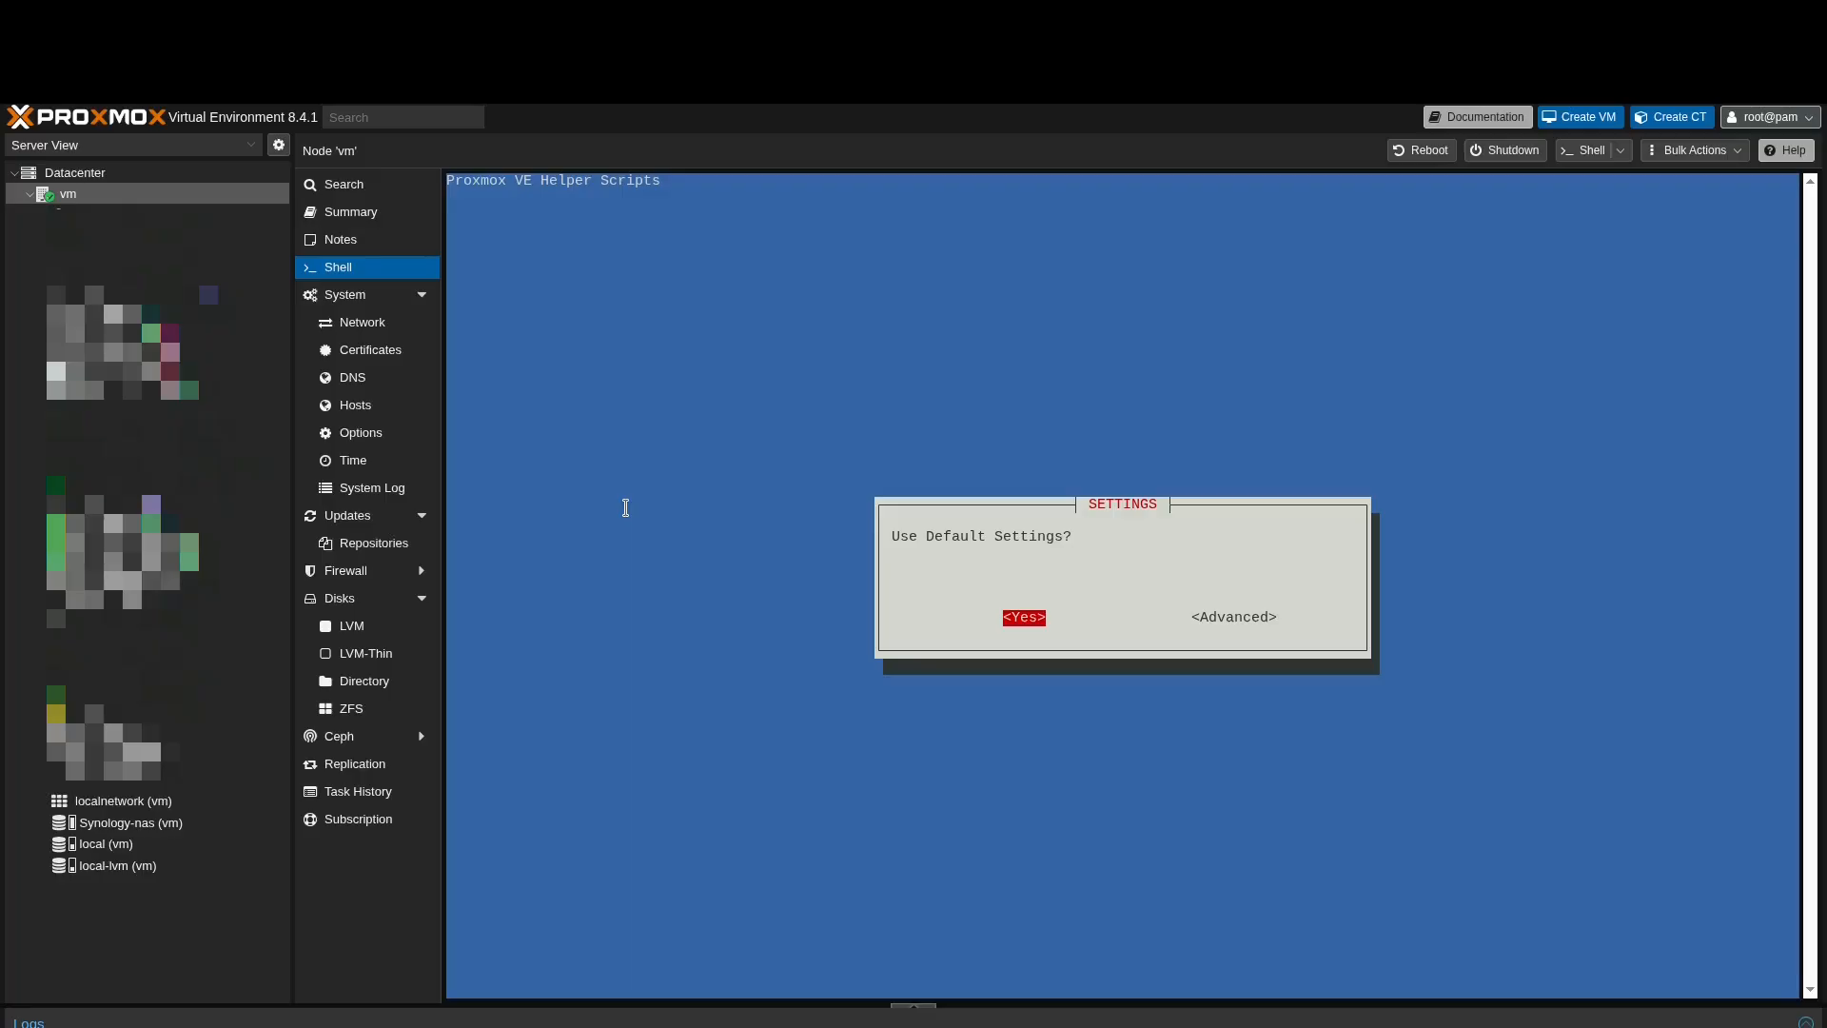
pyautogui.click(1023, 617)
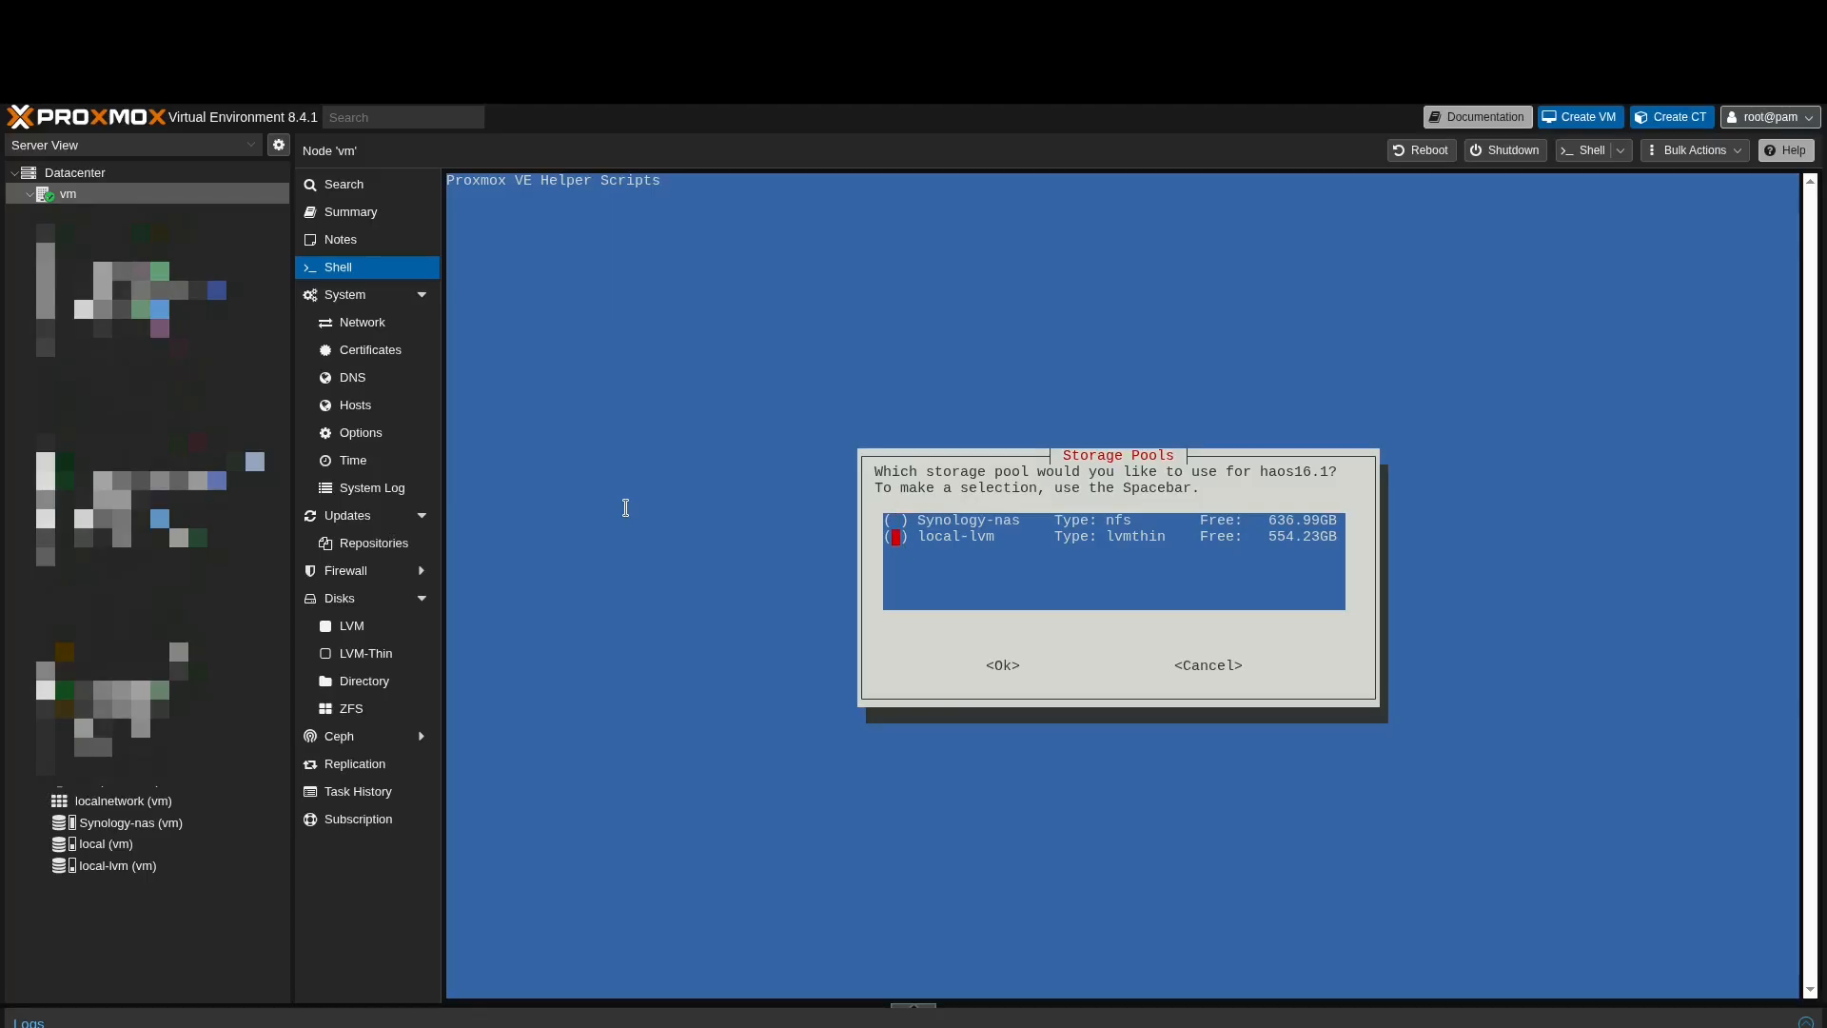
pyautogui.click(999, 664)
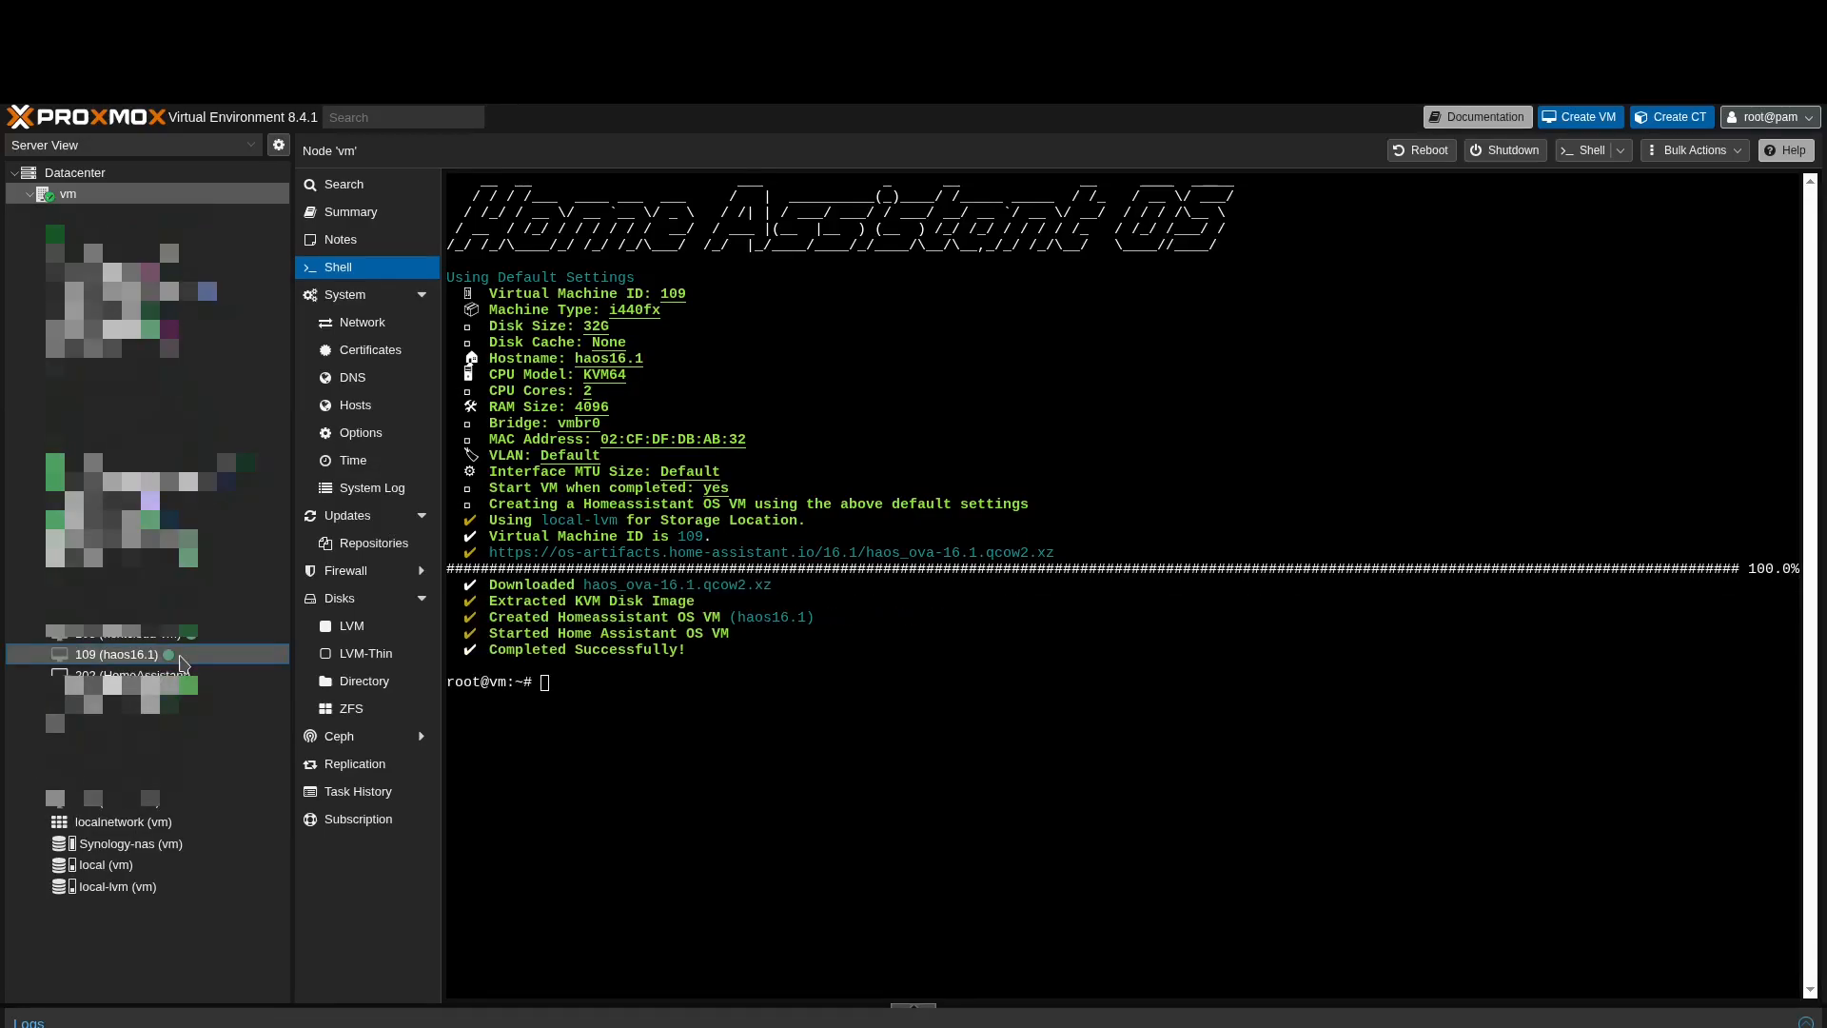
# - Select the newly created VM 109 (haos16.1) in the Server View tree
pyautogui.click(116, 653)
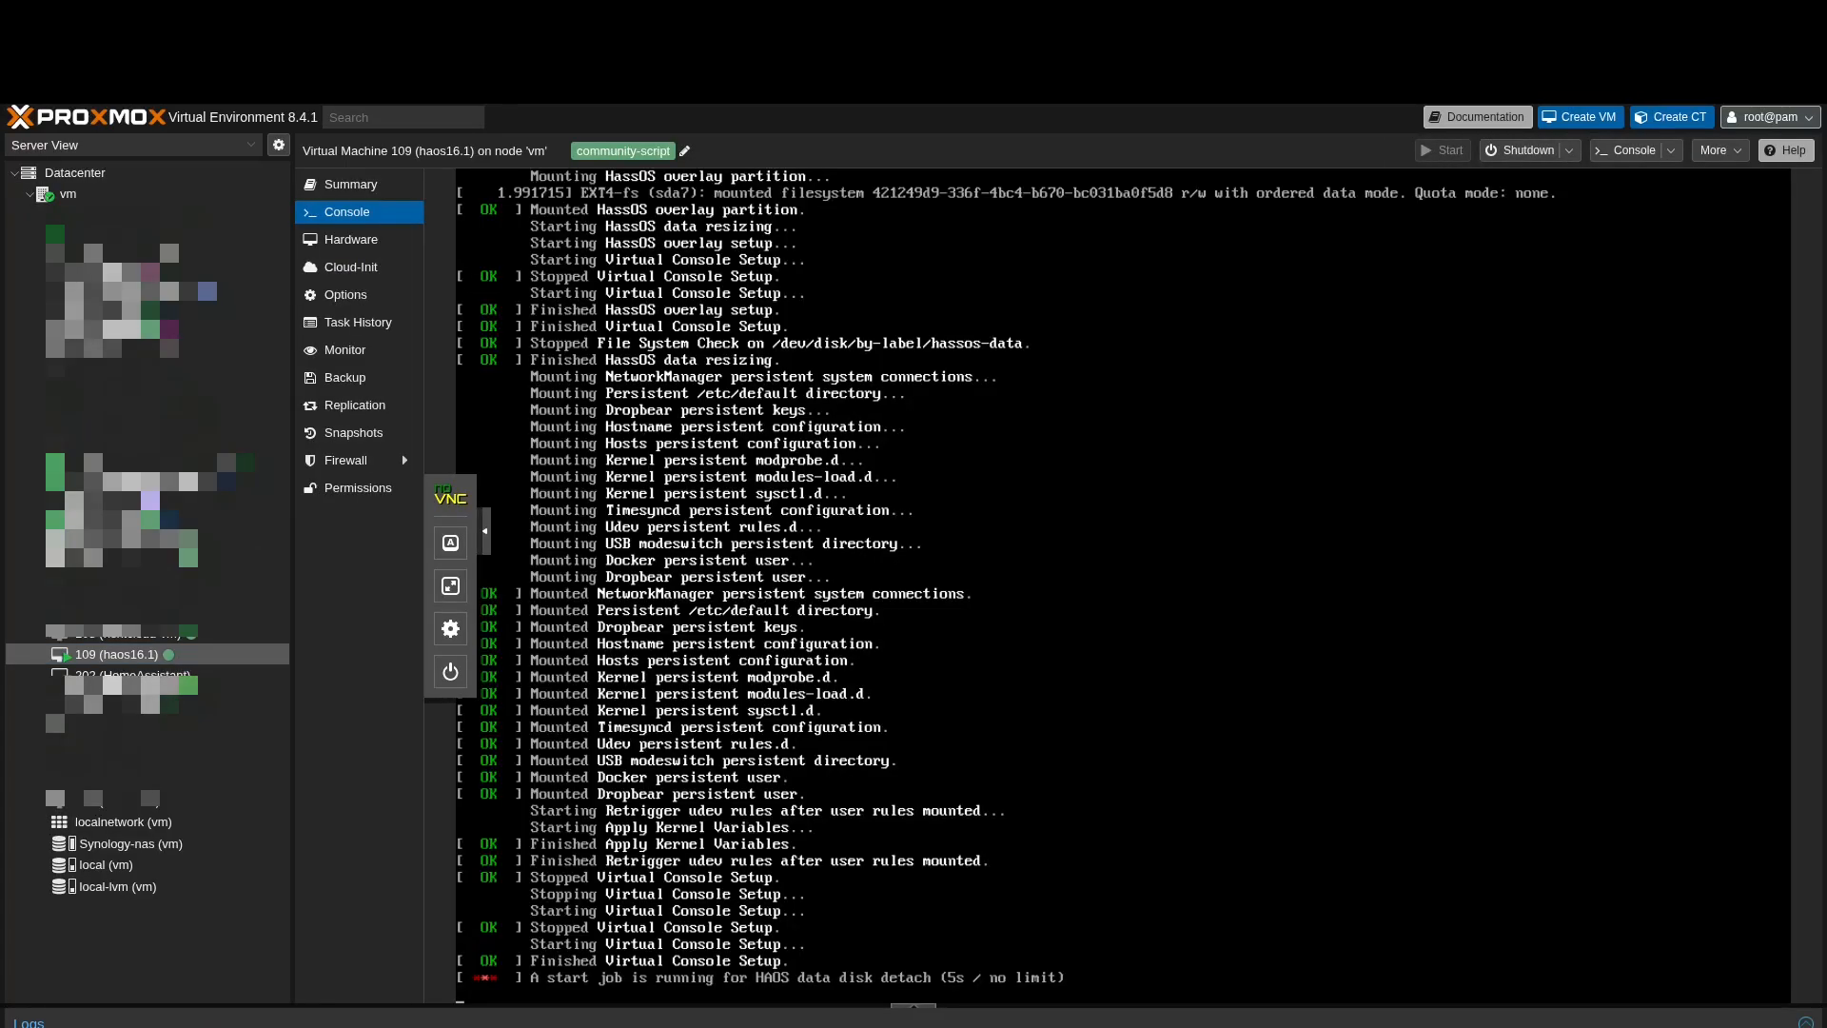
# - Collapse the noVNC side panel to watch Home Assistant OS boot in VM 109's console
pyautogui.click(485, 531)
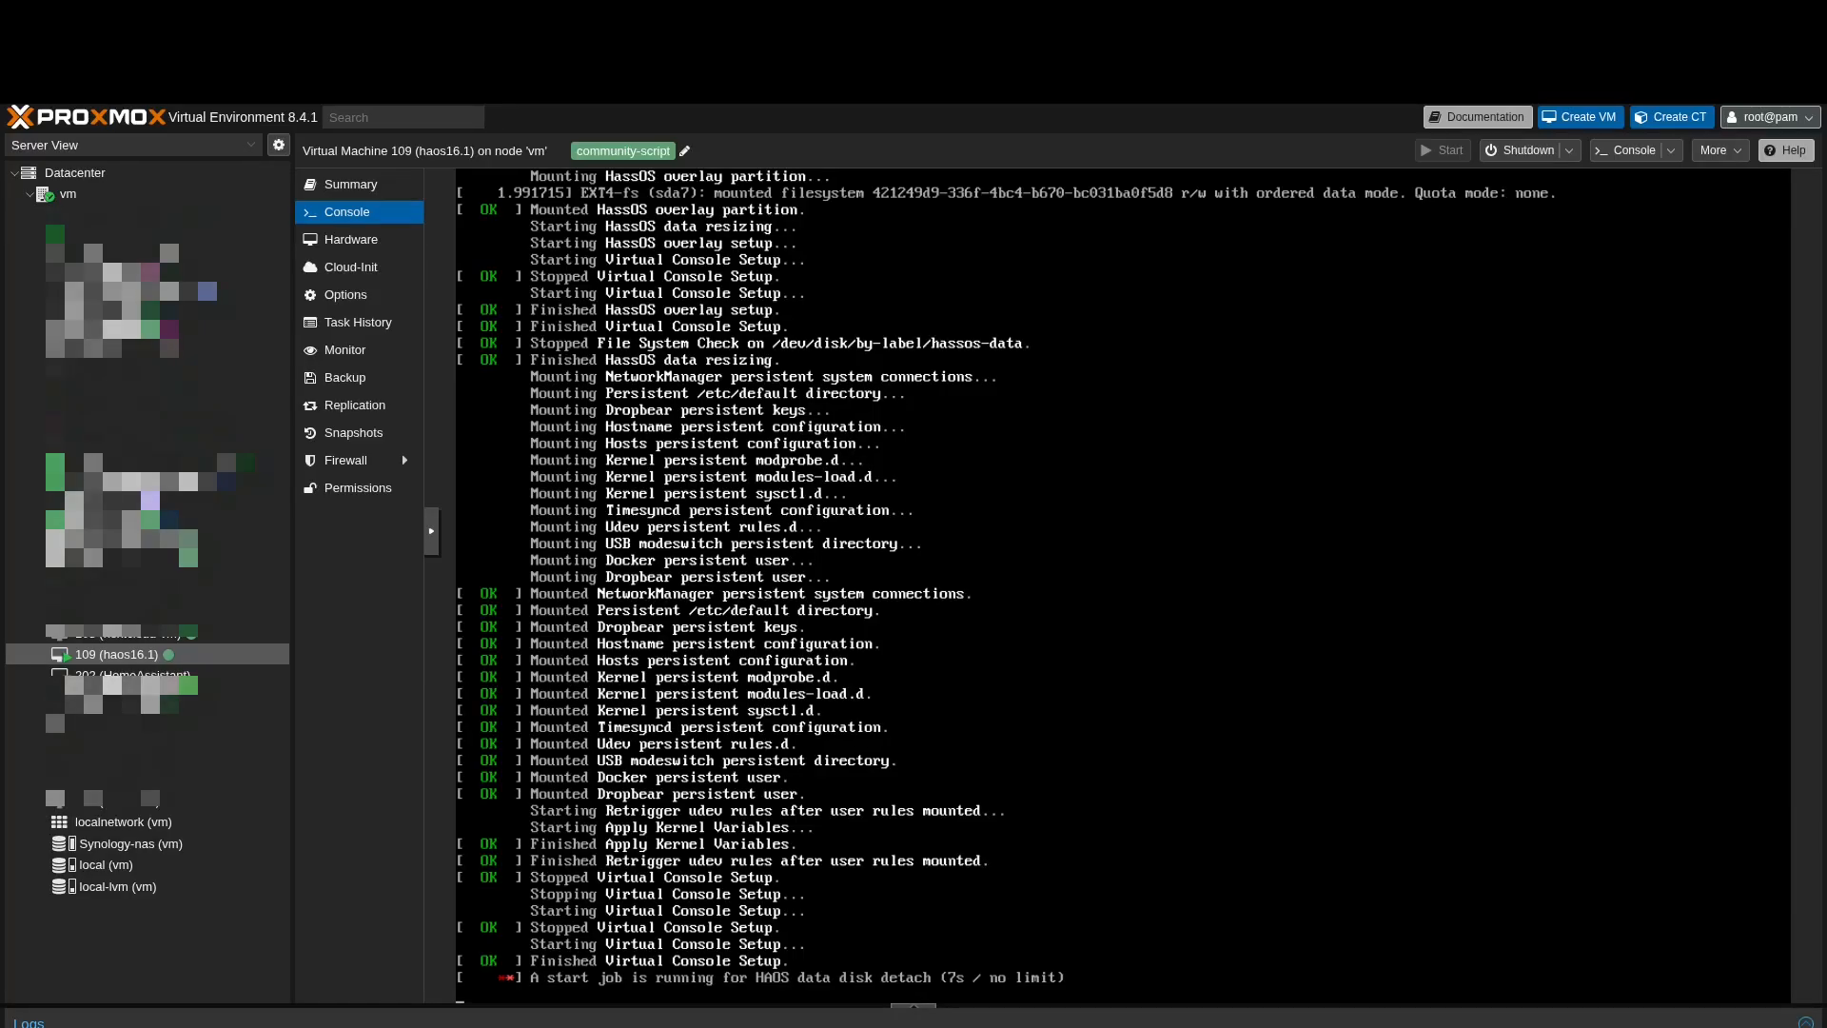